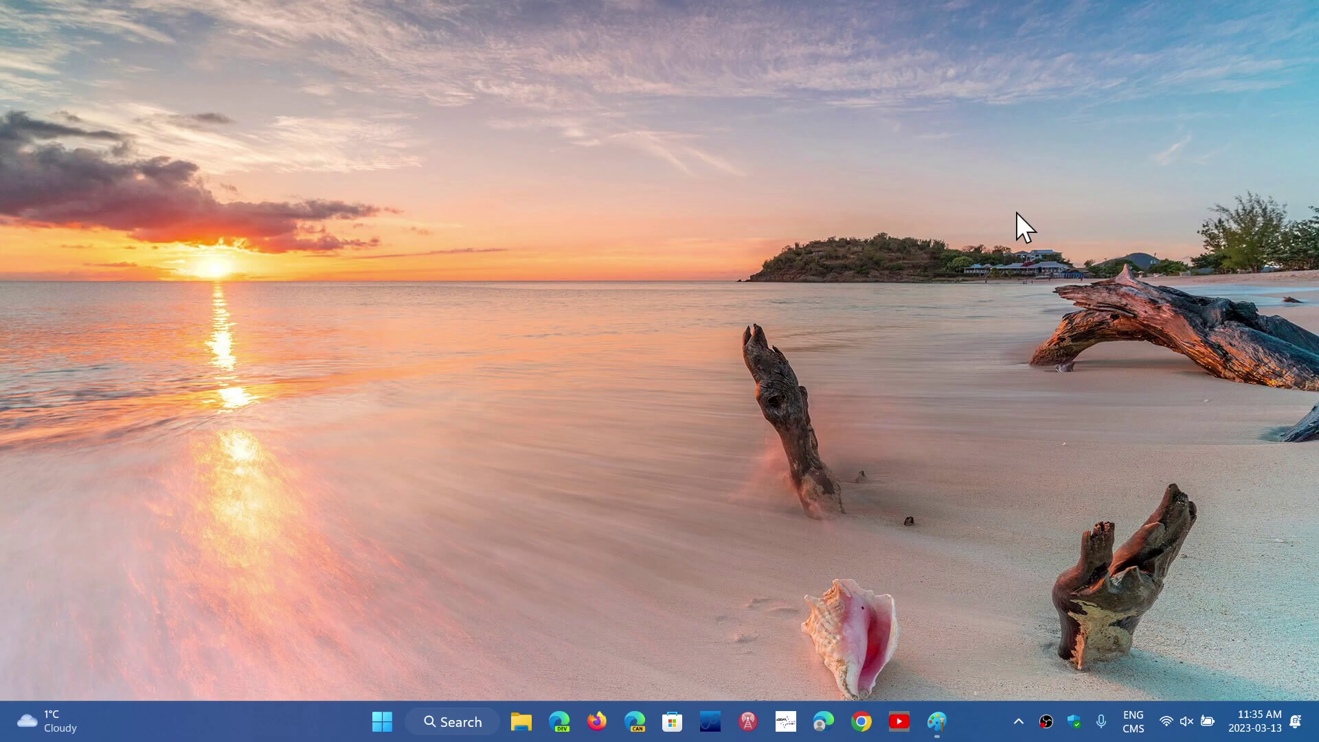
mouse_move(569, 564)
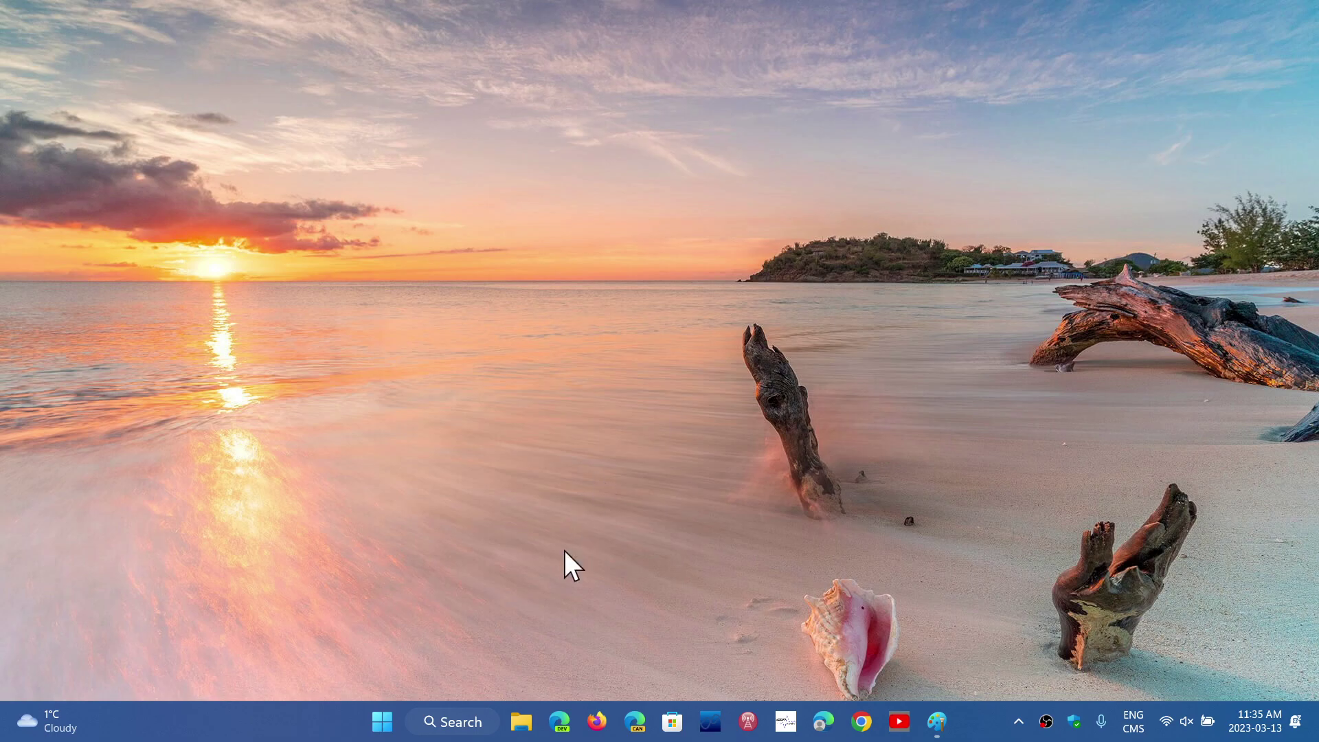
mouse_move(528, 731)
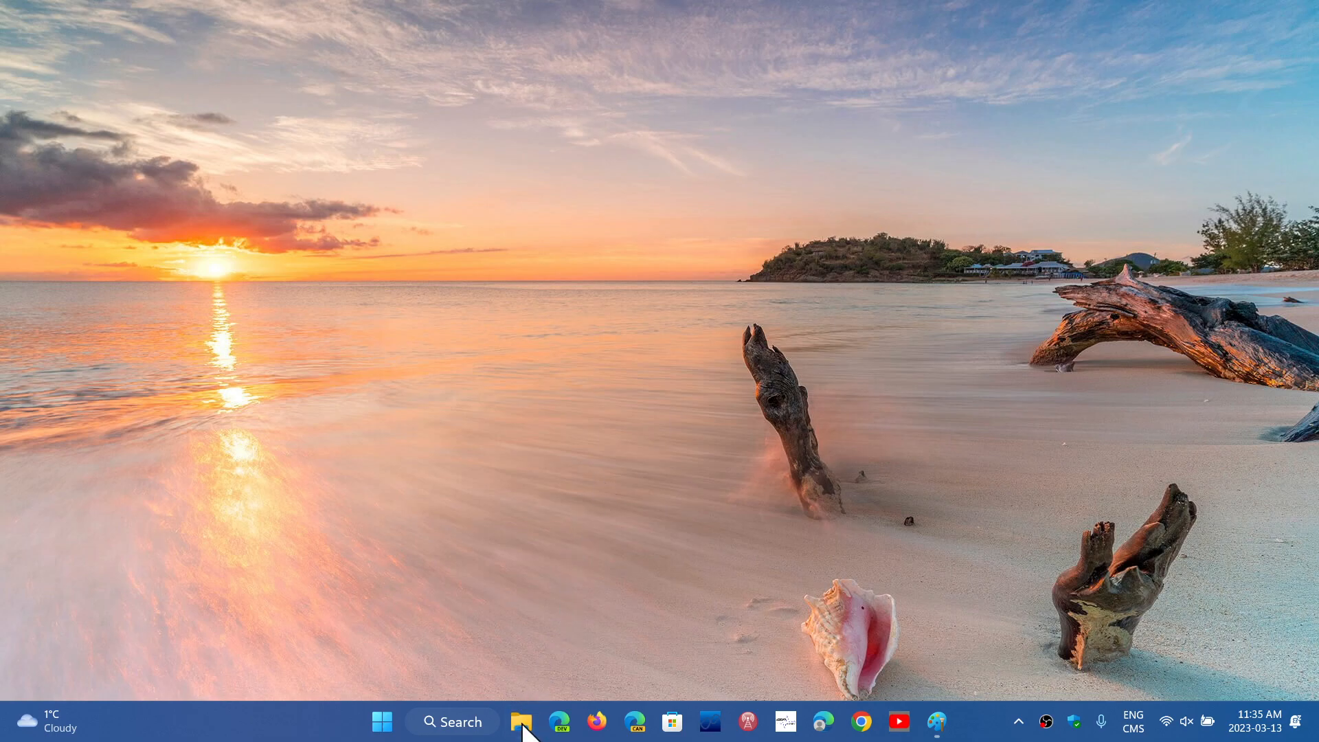
Browse This PC in File Explorer with a second tab and open the OS (C:) drive.
left_click(522, 722)
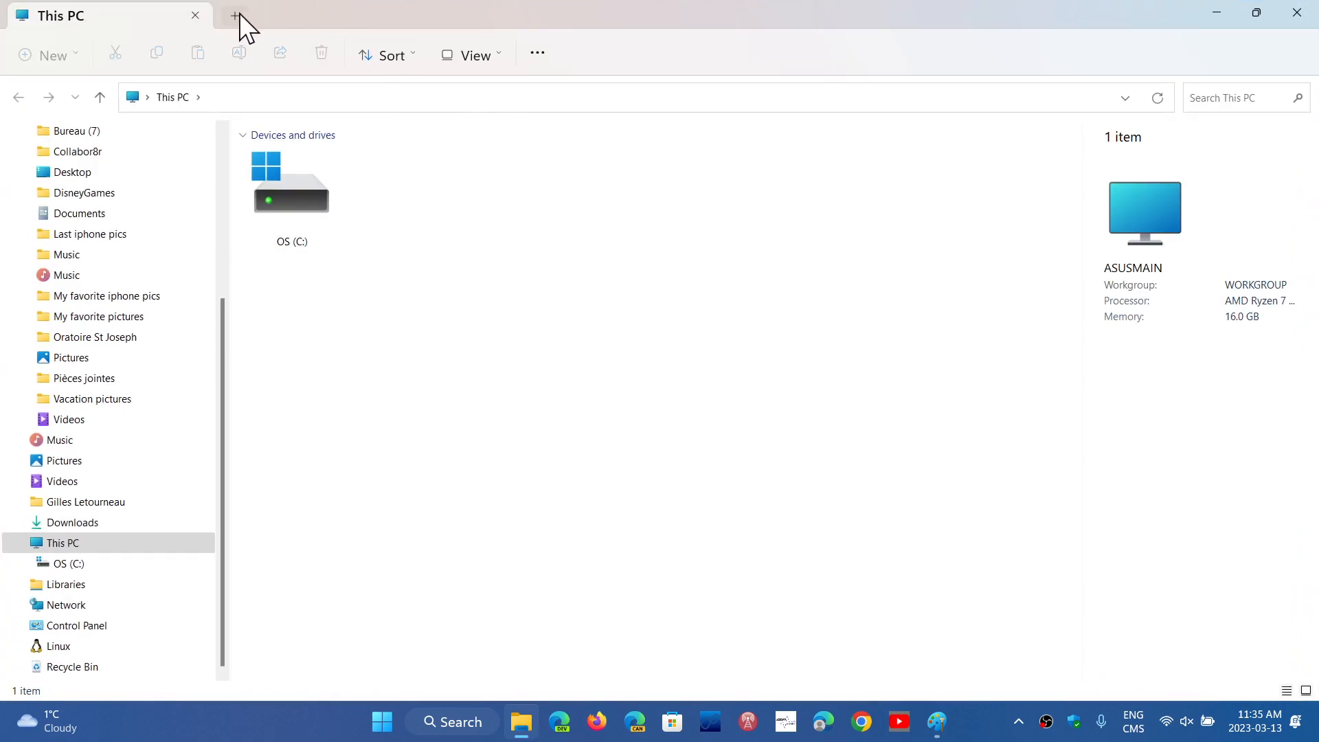
left_click(233, 17)
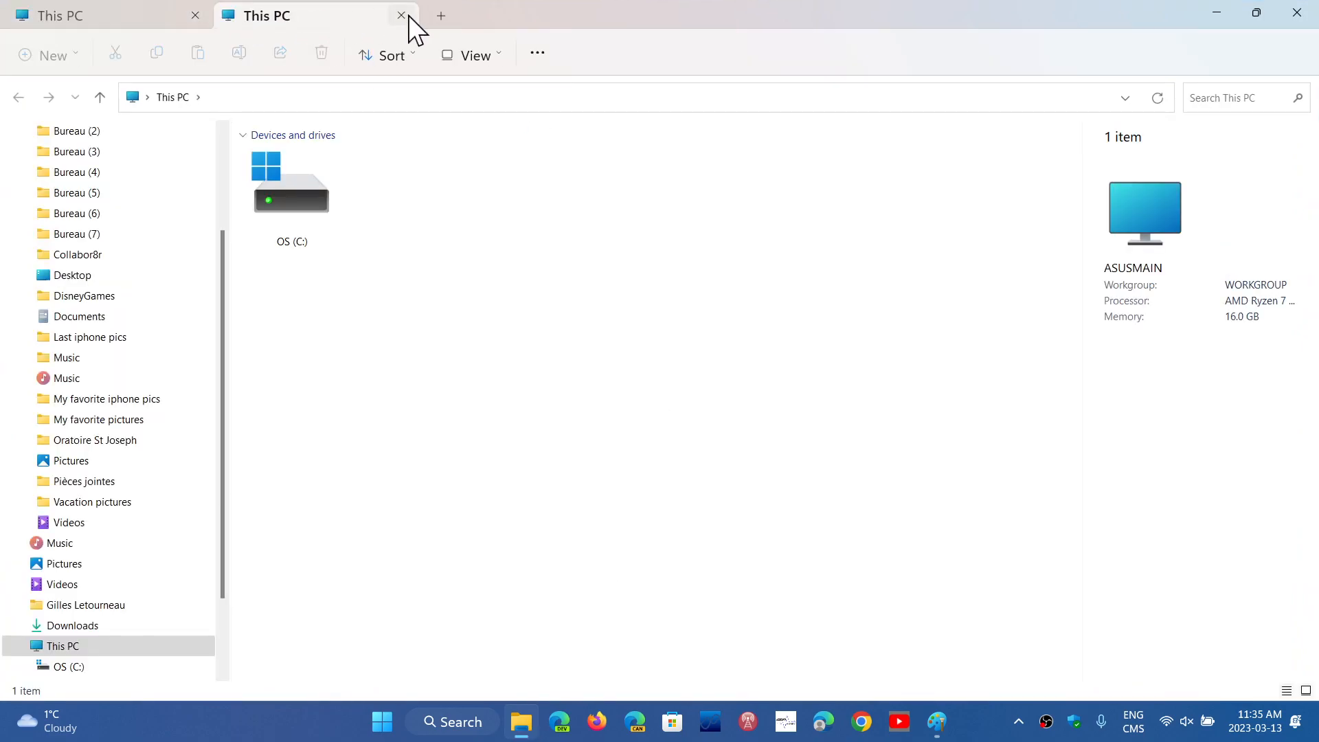
mouse_move(1231, 18)
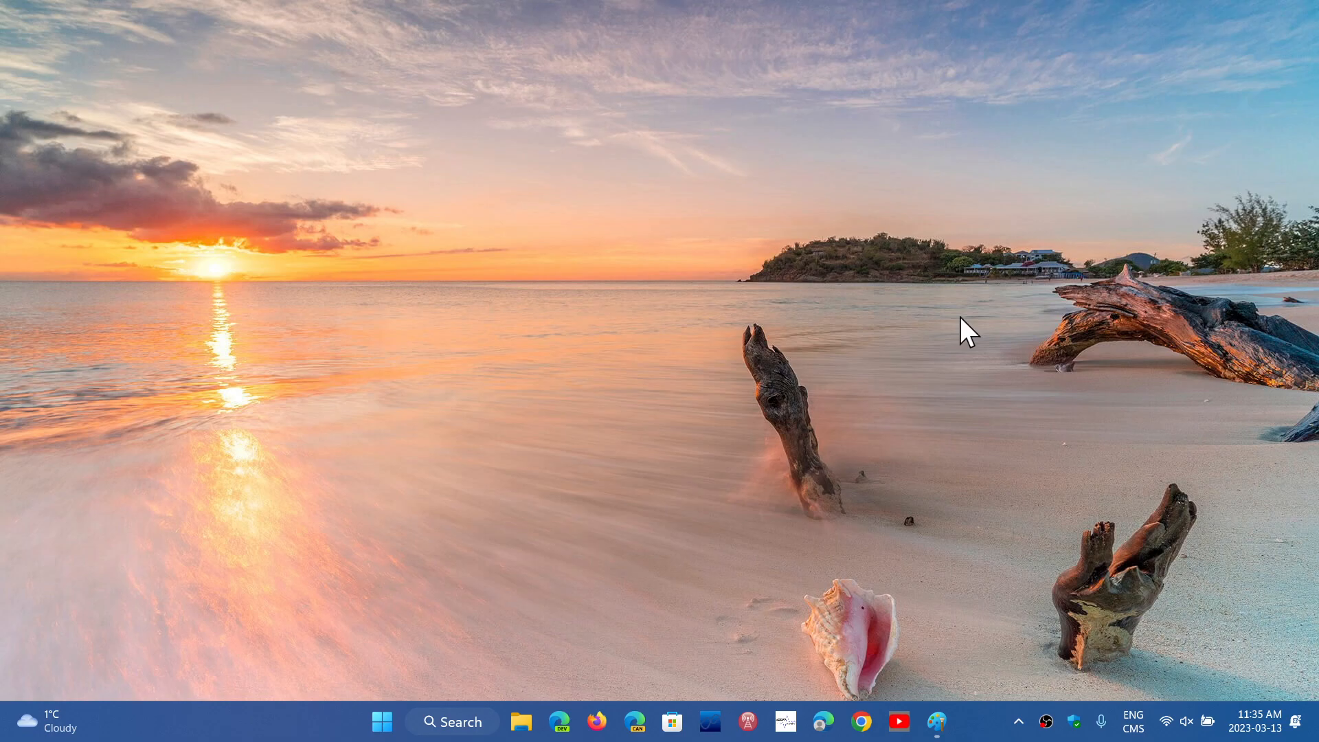
mouse_move(522, 703)
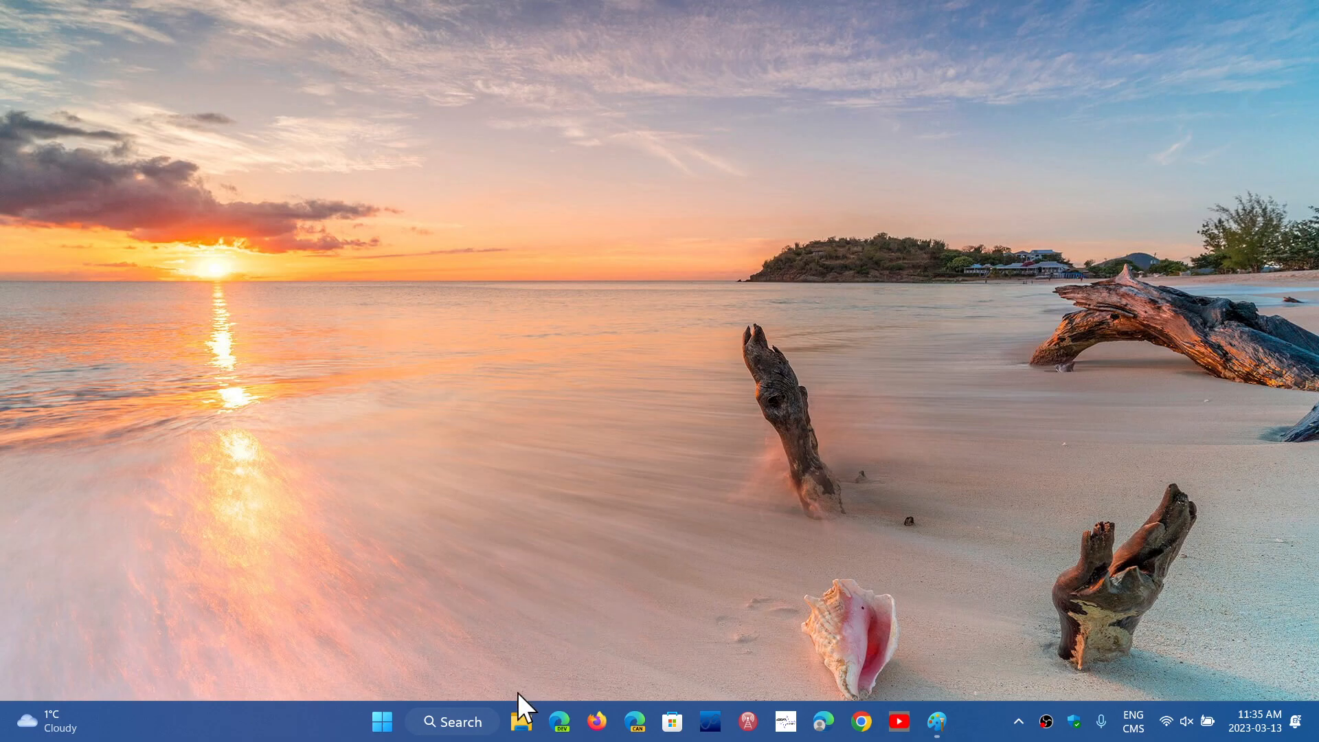
left_click(519, 721)
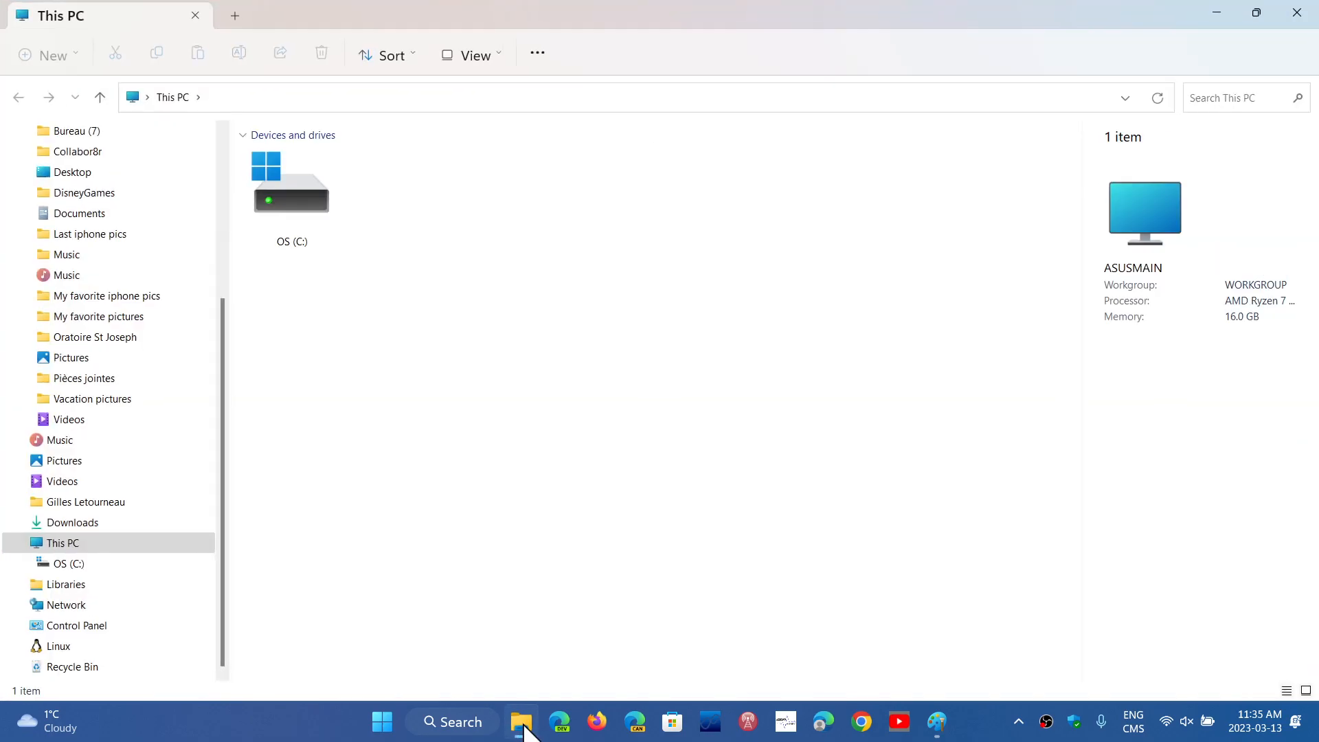
mouse_move(536, 533)
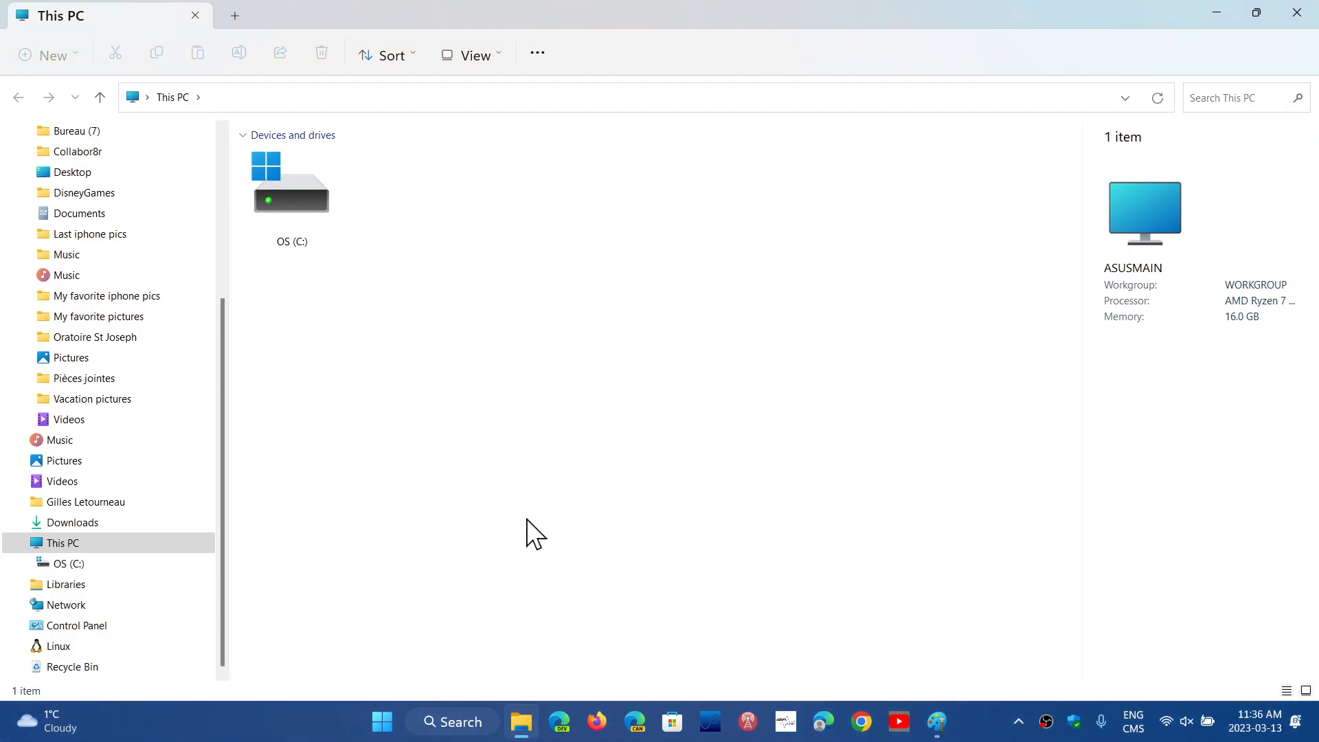
mouse_move(394, 320)
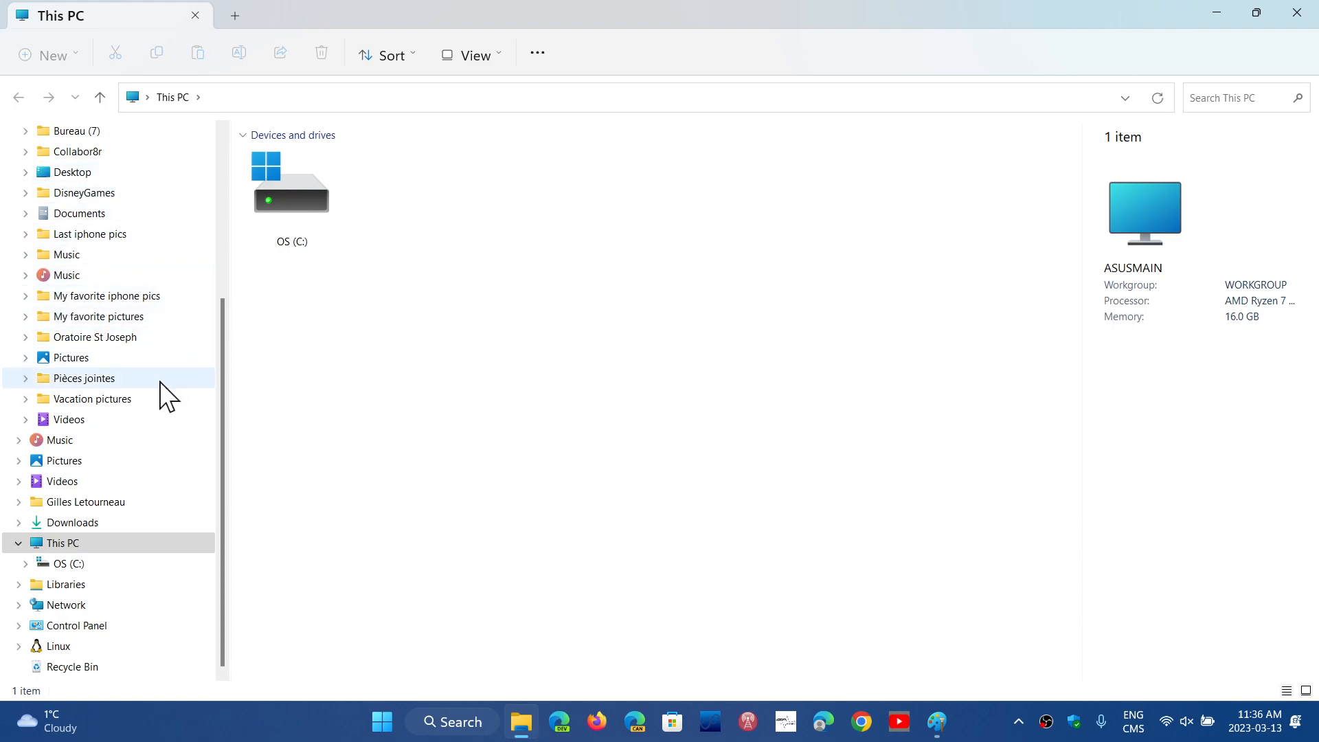
mouse_move(349, 373)
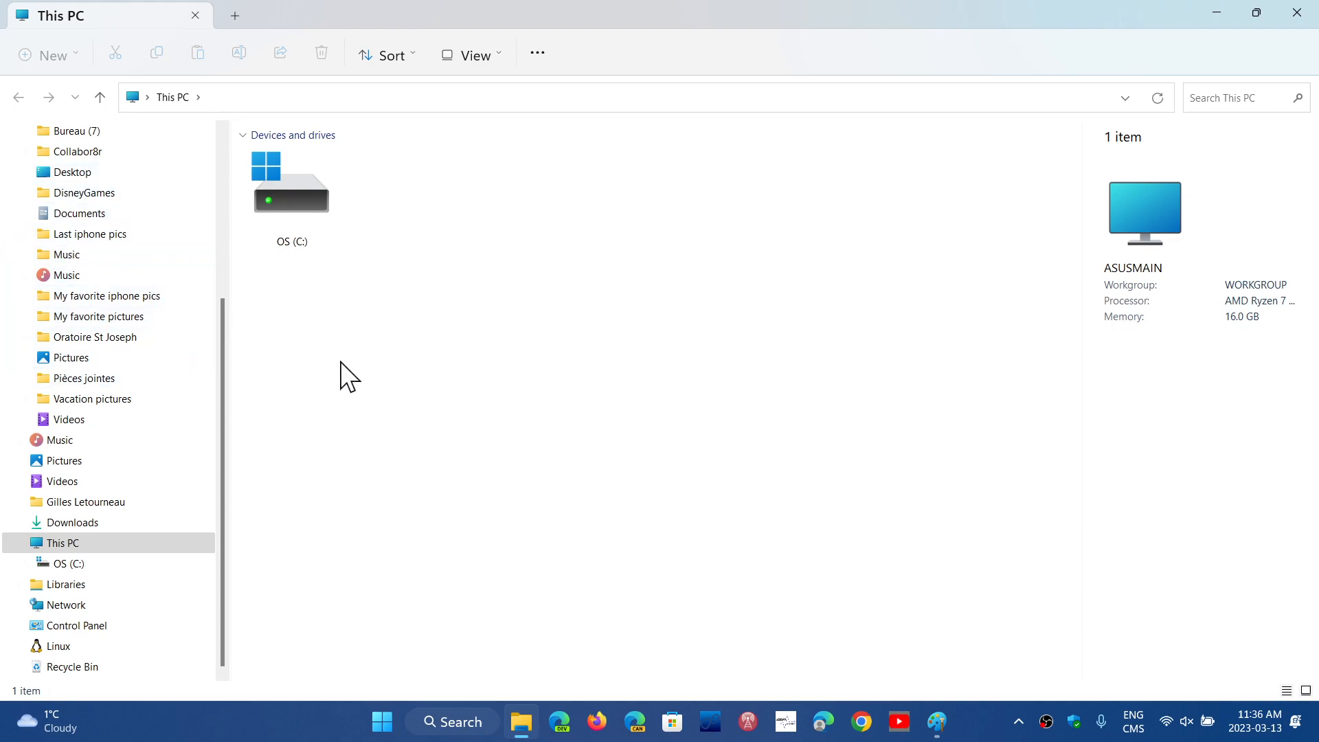
double_click(290, 181)
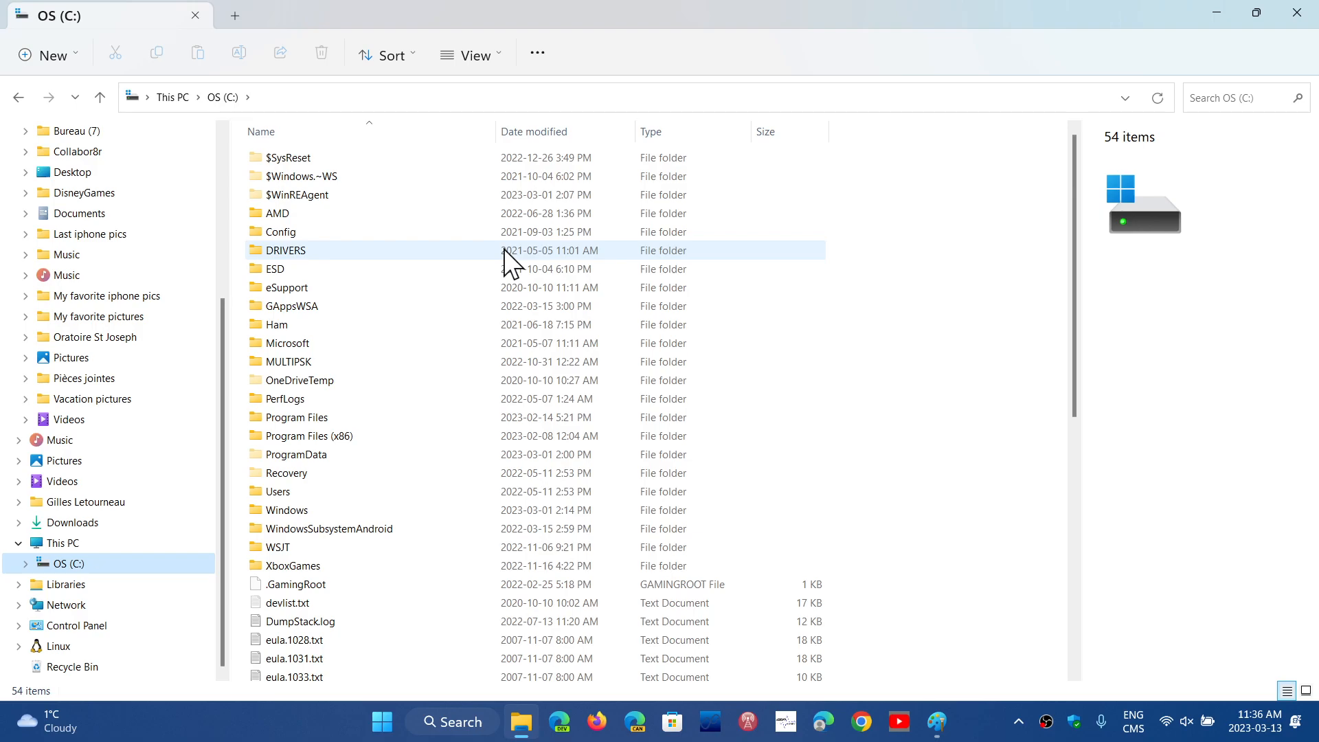
mouse_move(1297, 14)
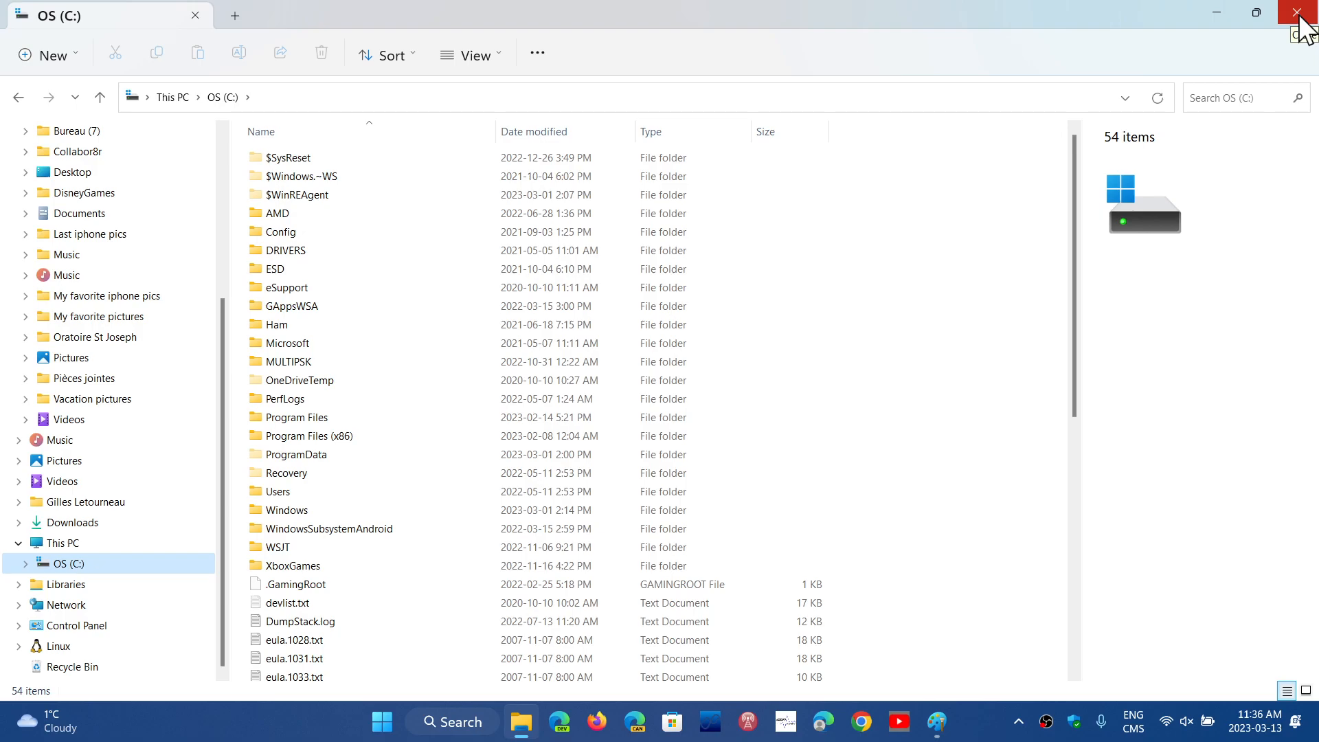
Close File Explorer, view Explorer.webp Gallery screenshot in Paint, then close Paint to the desktop.
left_click(1291, 9)
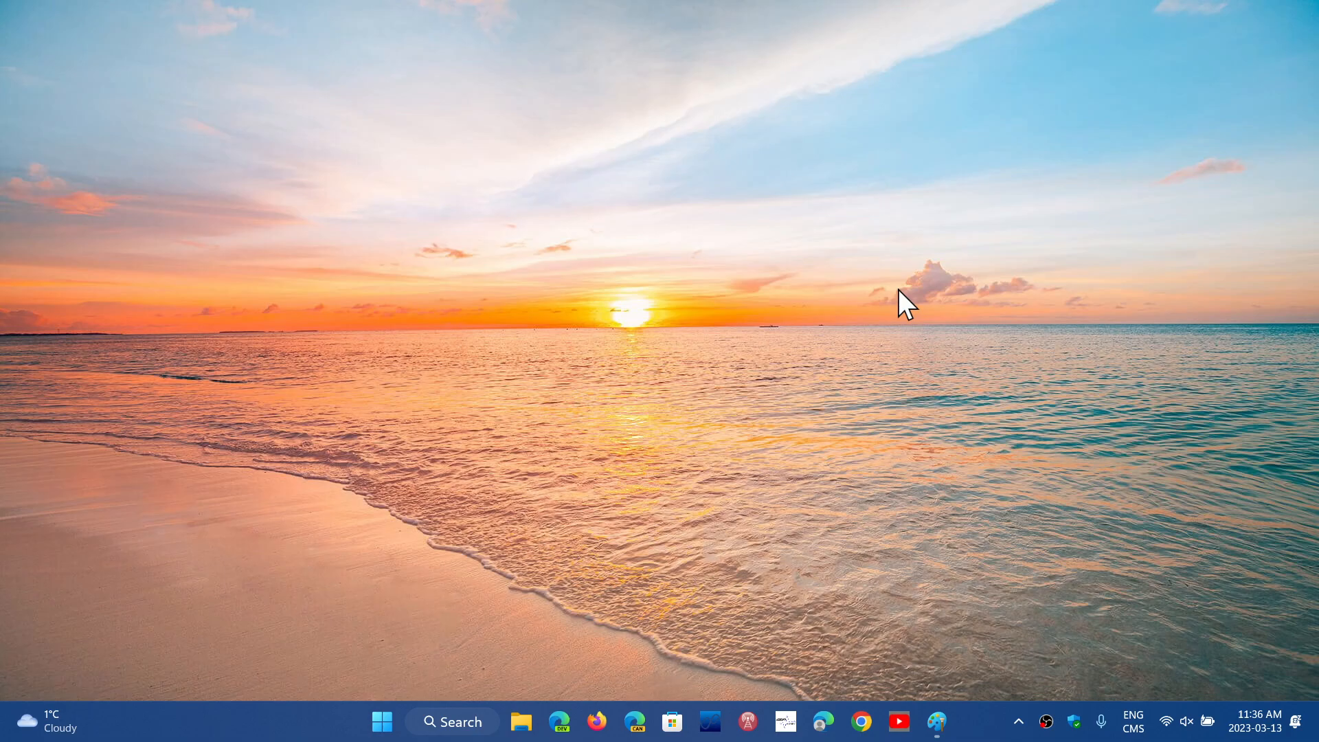
mouse_move(937, 720)
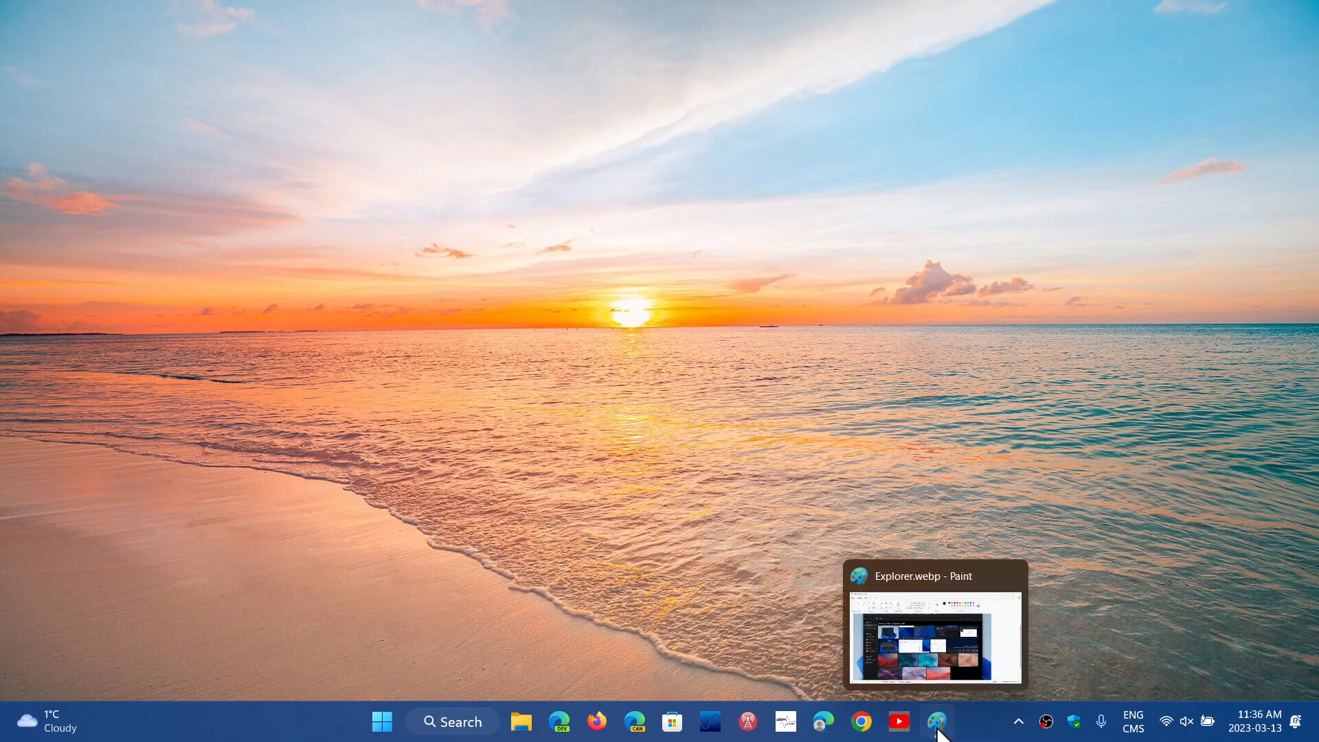
left_click(938, 721)
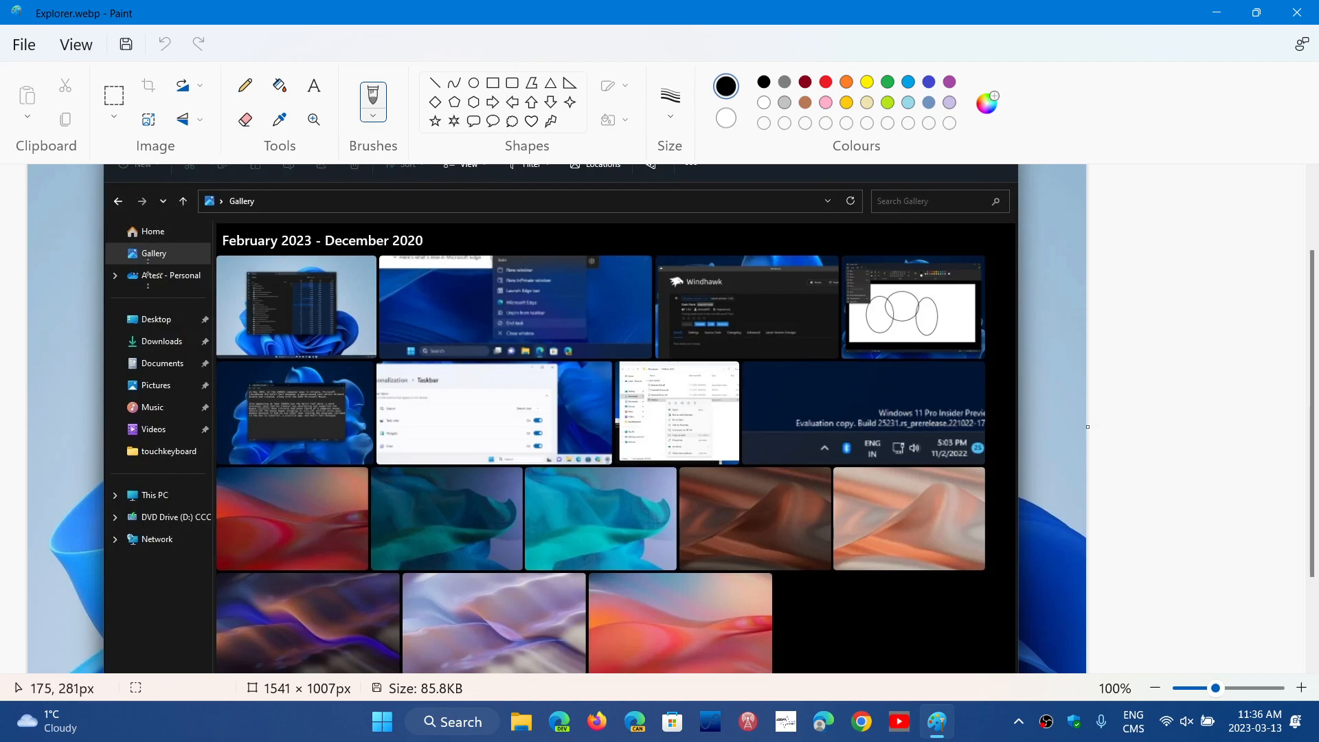
mouse_move(211, 425)
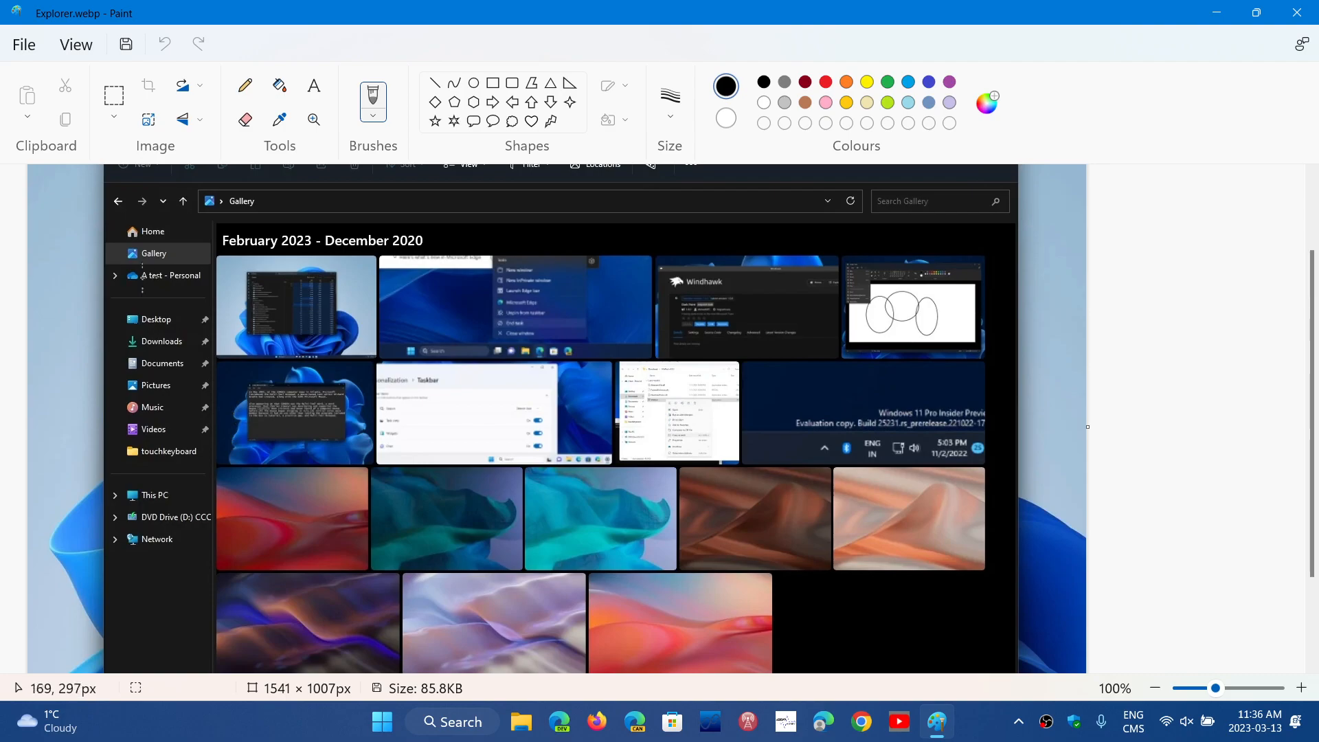
mouse_move(759, 407)
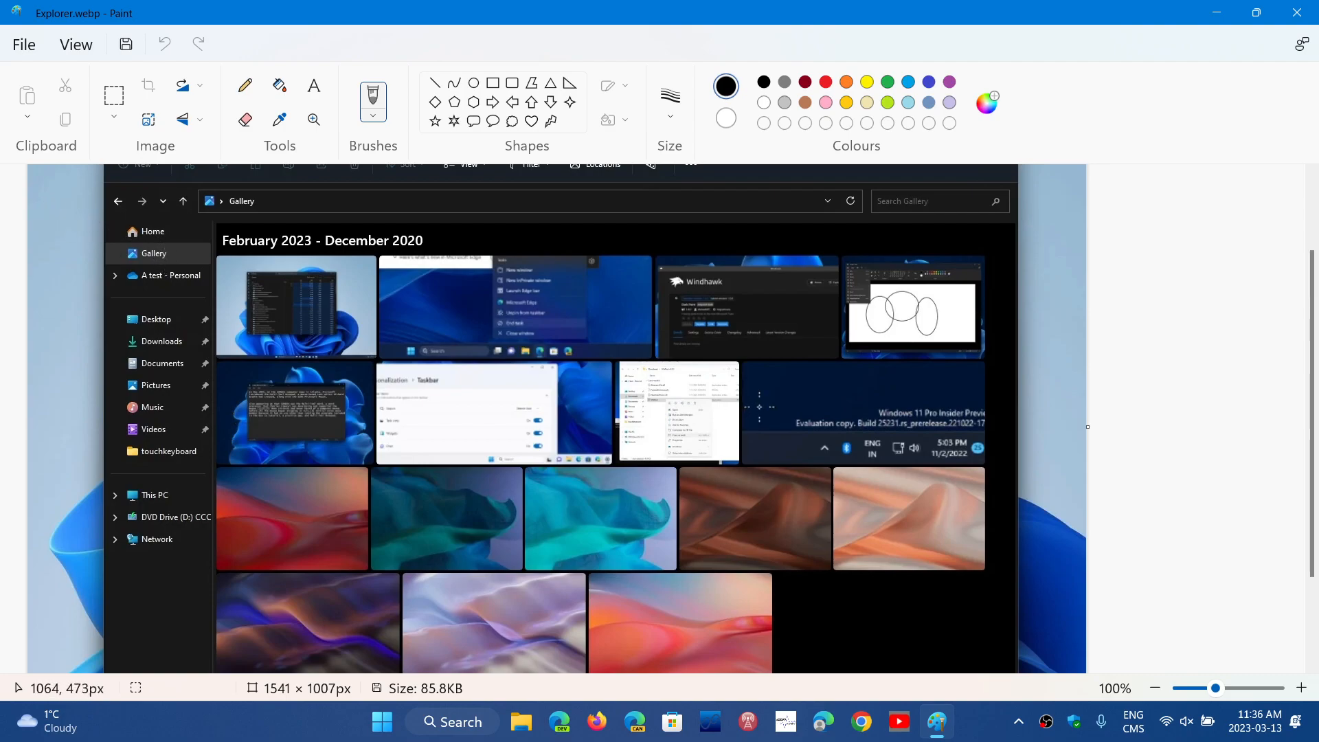
mouse_move(1072, 509)
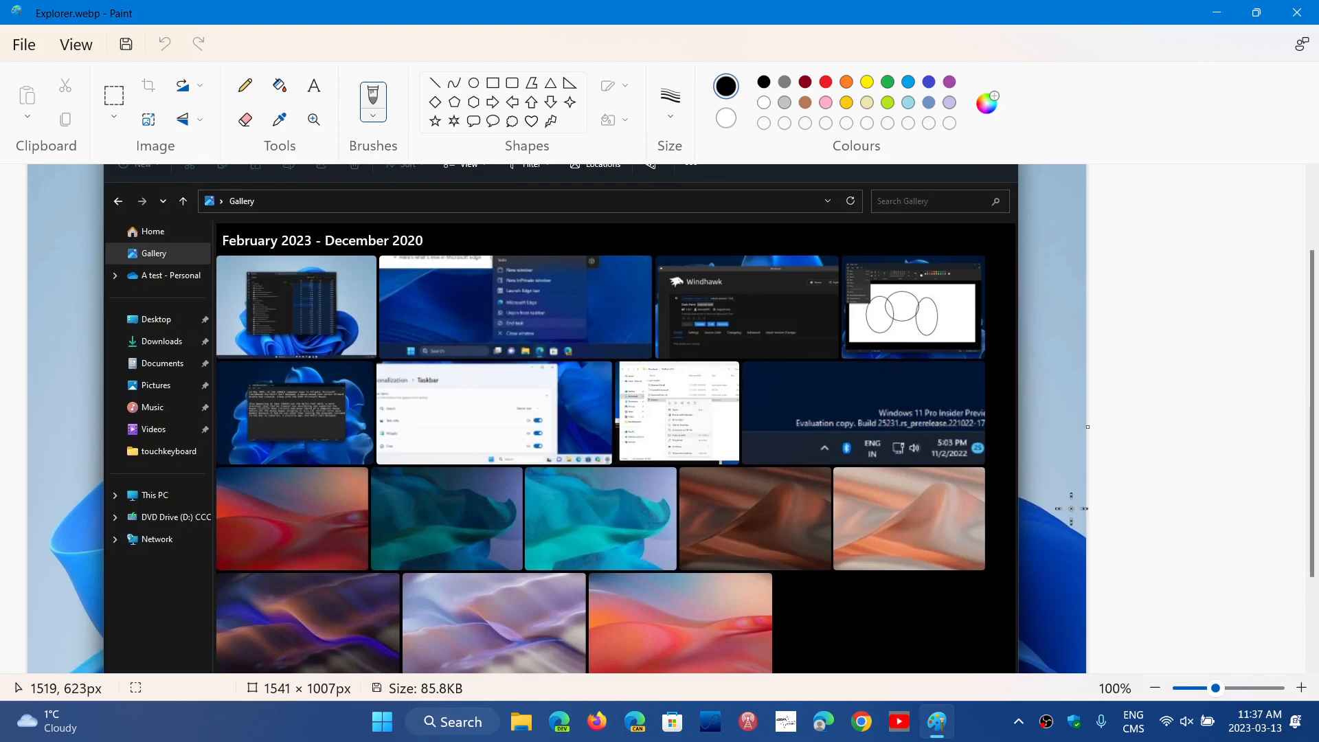
mouse_move(1297, 11)
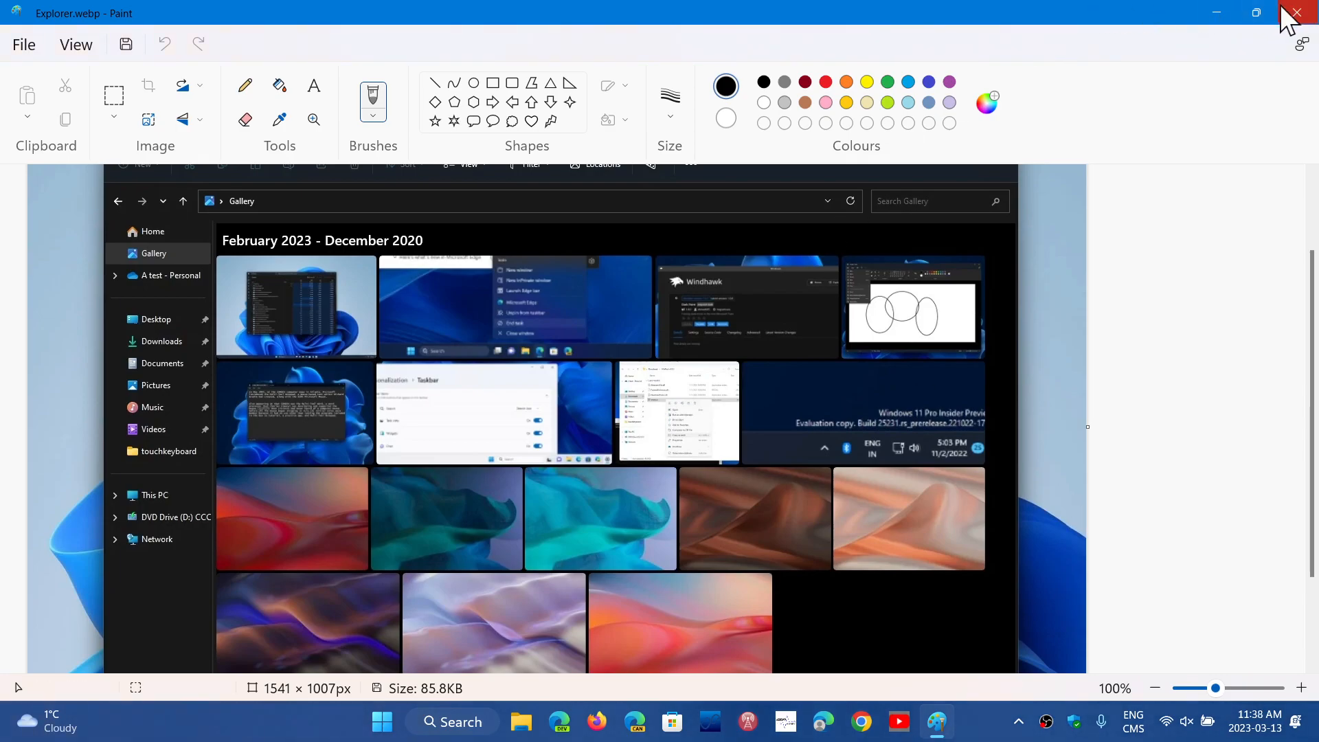
left_click(1296, 11)
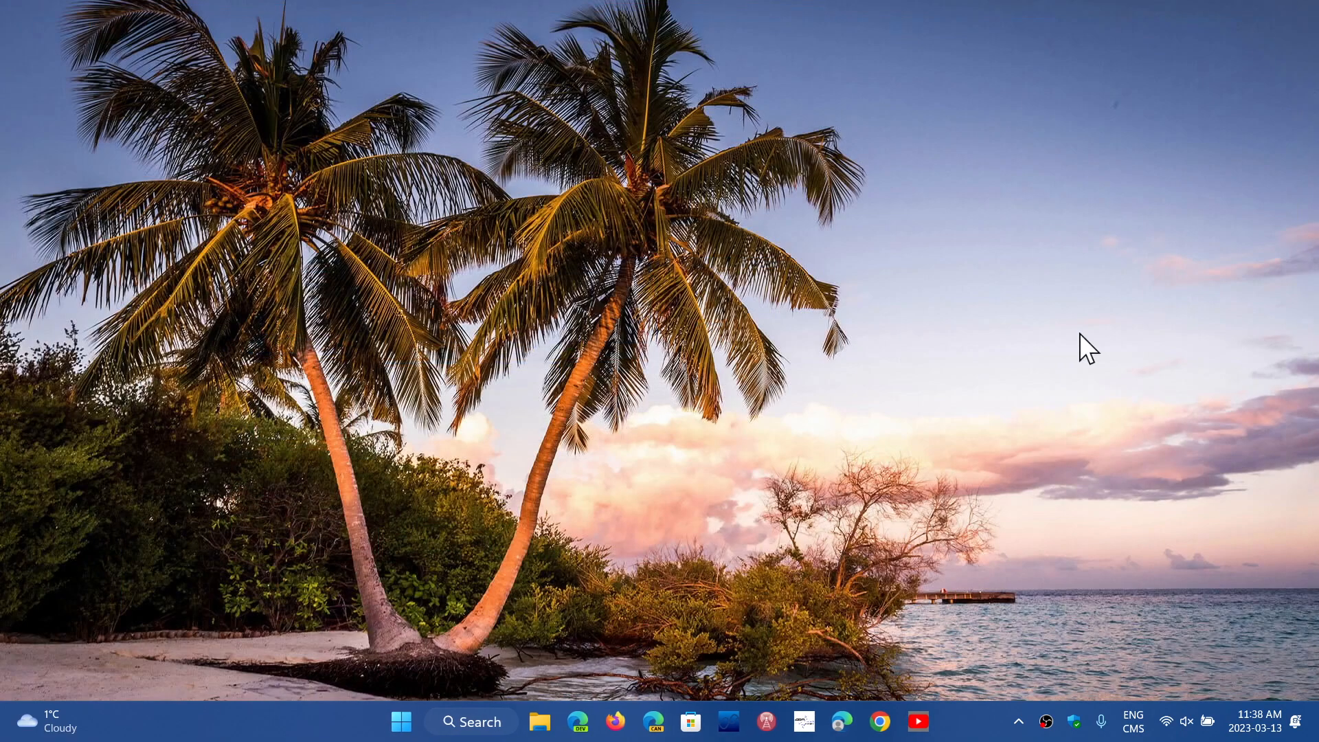